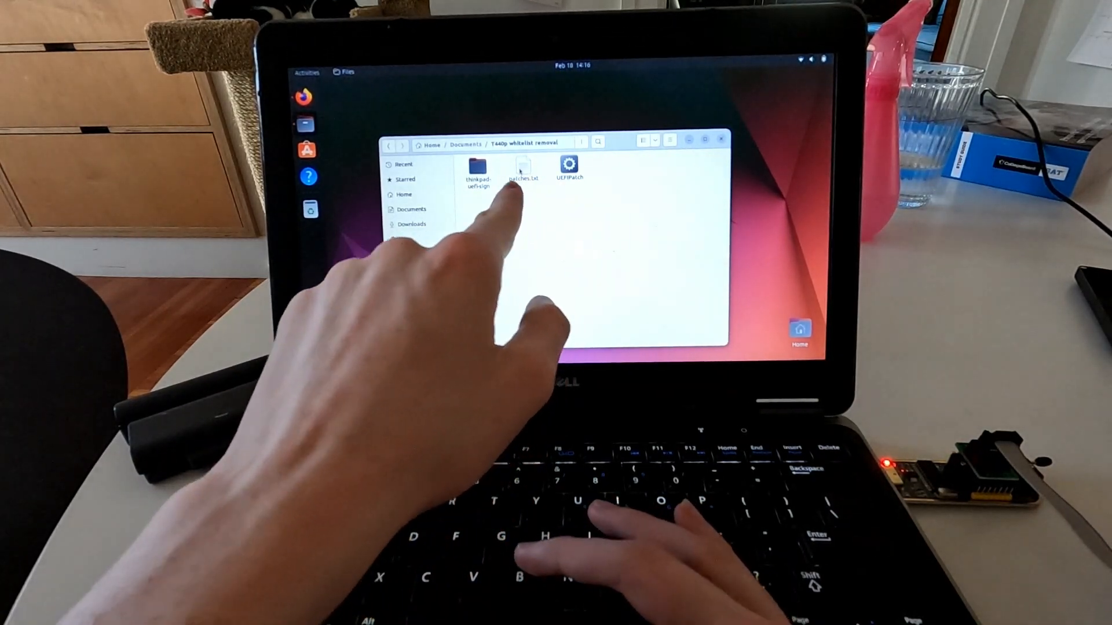
Step: Open patches.txt from Files to read the T440p whitelist-removal patch entries
{"action": "double_click", "coordinate": [522, 165]}
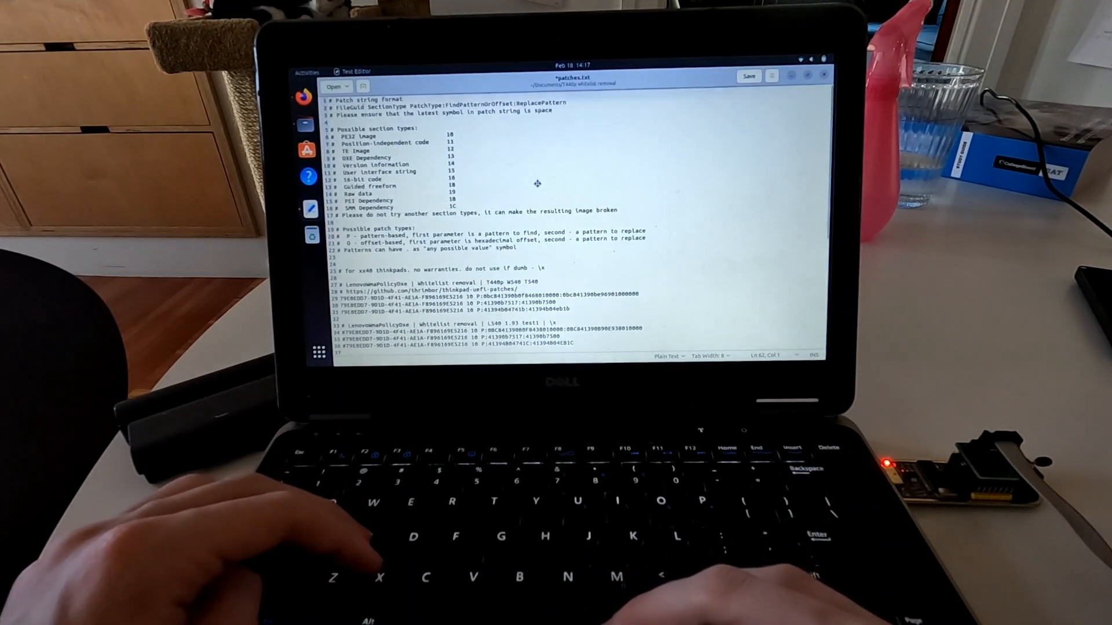
Step: Read the BIOS chip with sudo flashrom -p ch341a_spi -r into t440p_stock.img
{"action": "key", "text": "ctrl+s"}
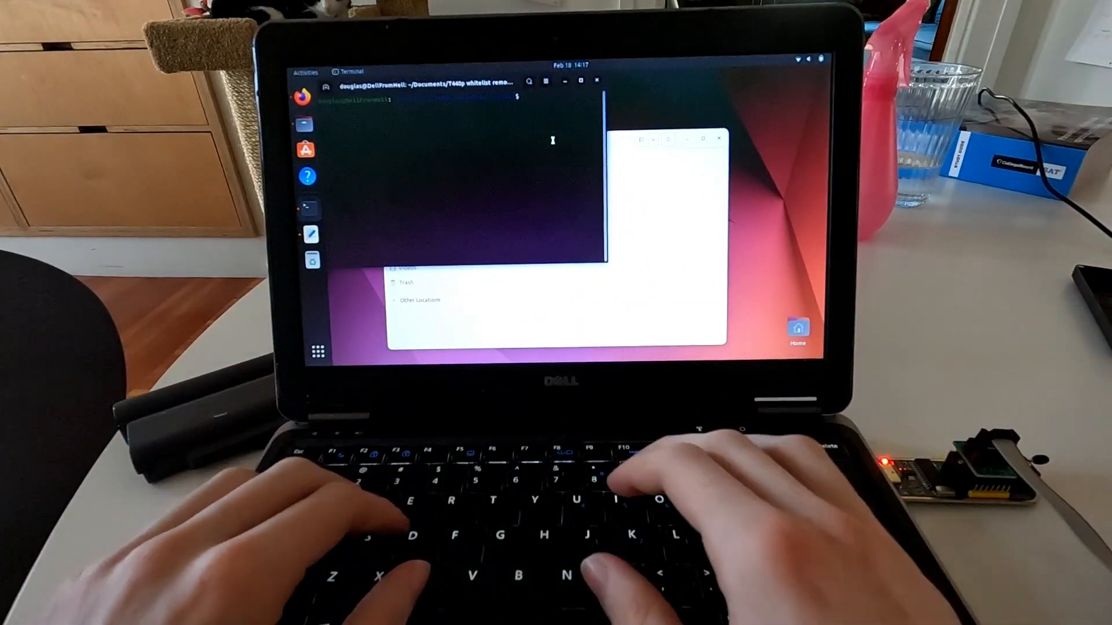
{"action": "type", "text": "sudo fla"}
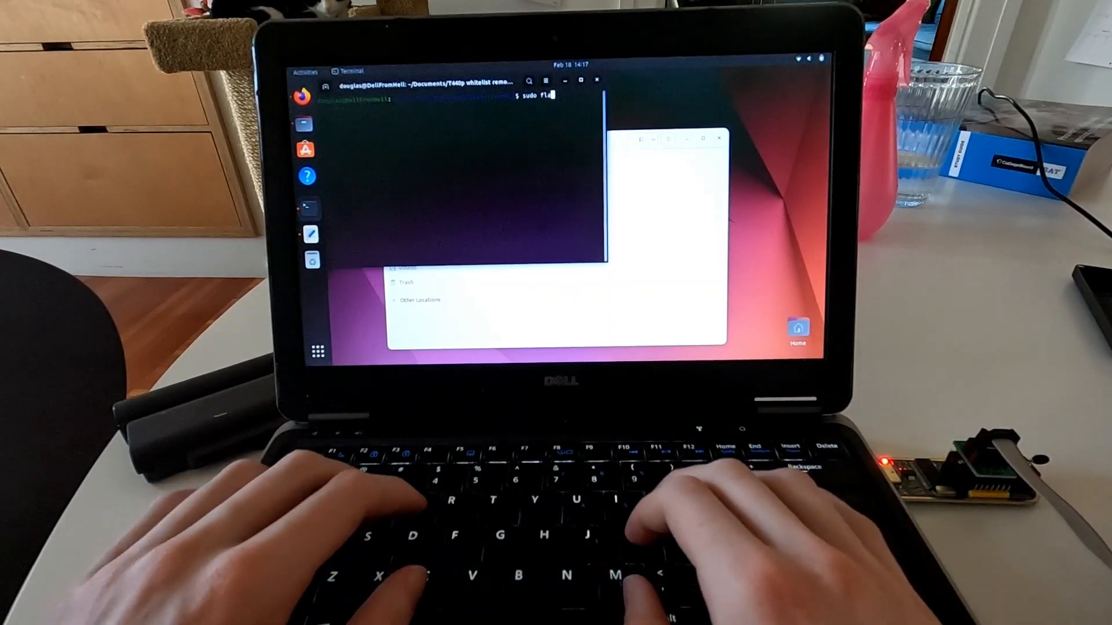
{"action": "type", "text": "shrom -p ch341a_spi"}
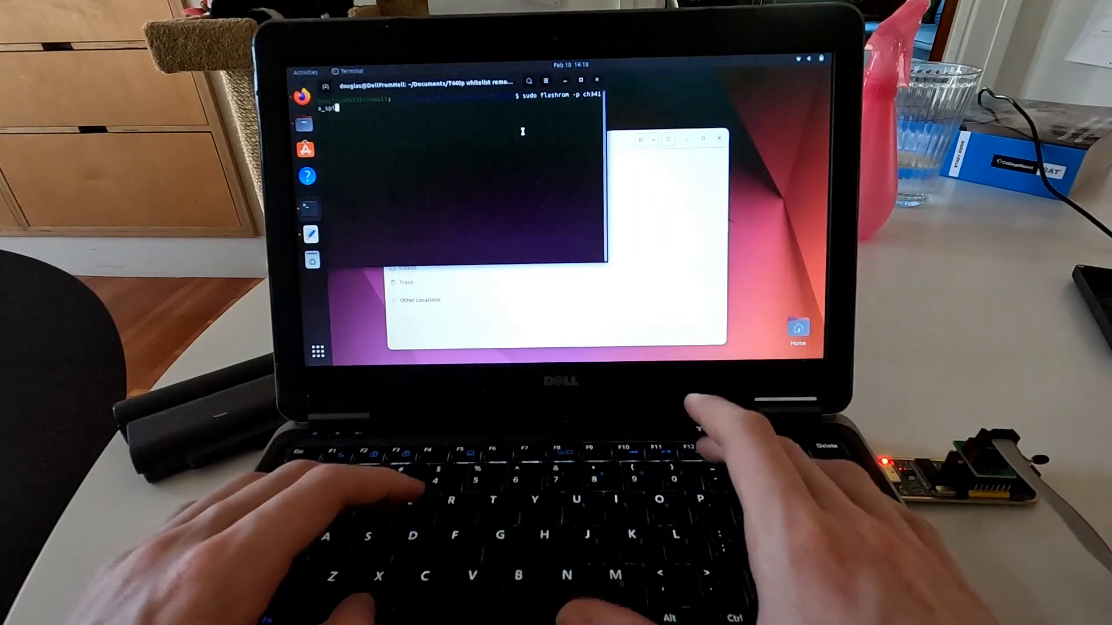
{"action": "type", "text": "-r"}
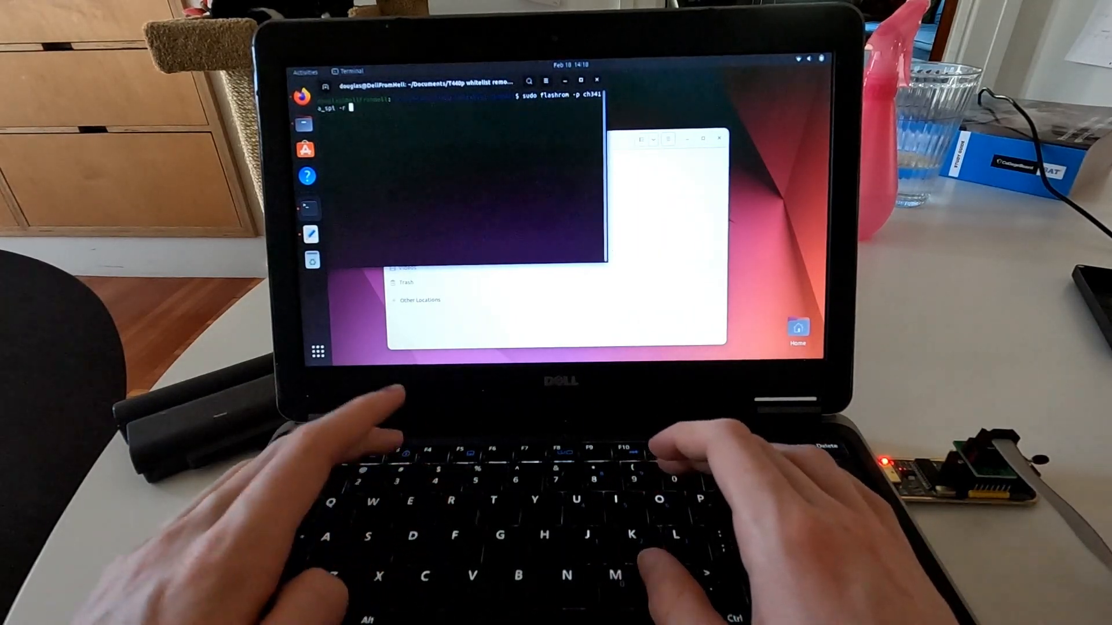
{"action": "type", "text": "t440p"}
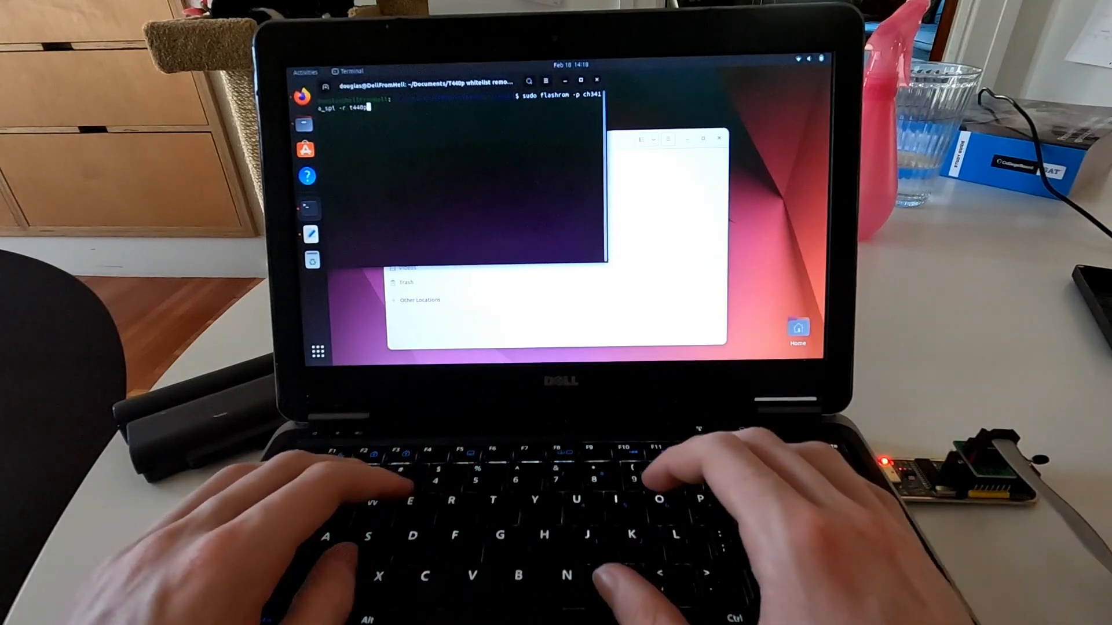
{"action": "type", "text": "ste"}
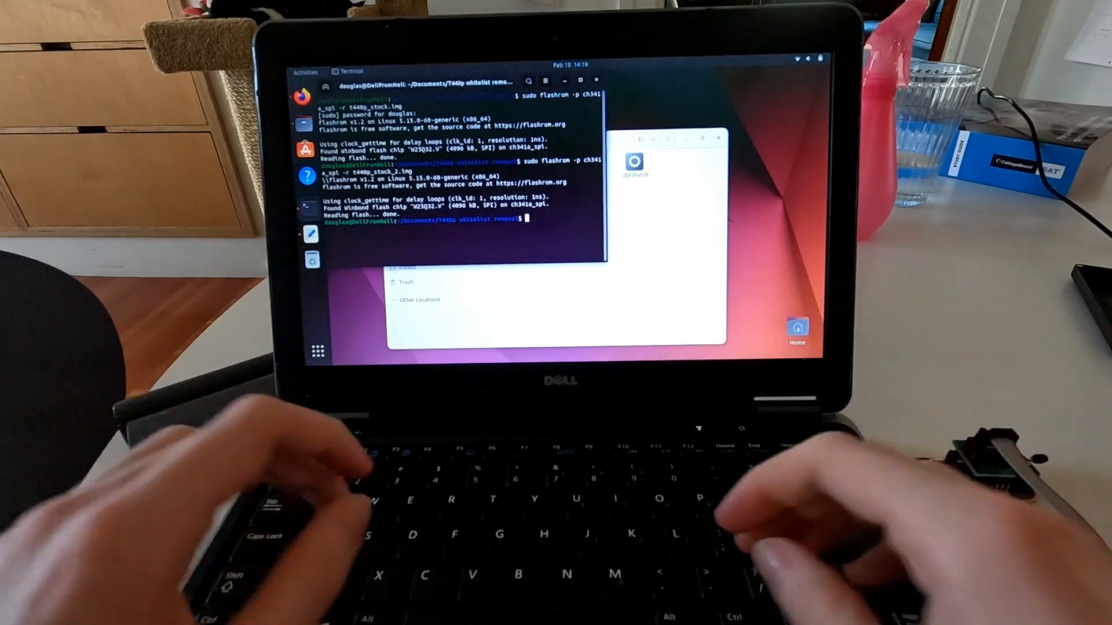
Step: Diff t440p_stock.img against t440p_stock_2.img to confirm the dumps are identical
{"action": "type", "text": "diff t"}
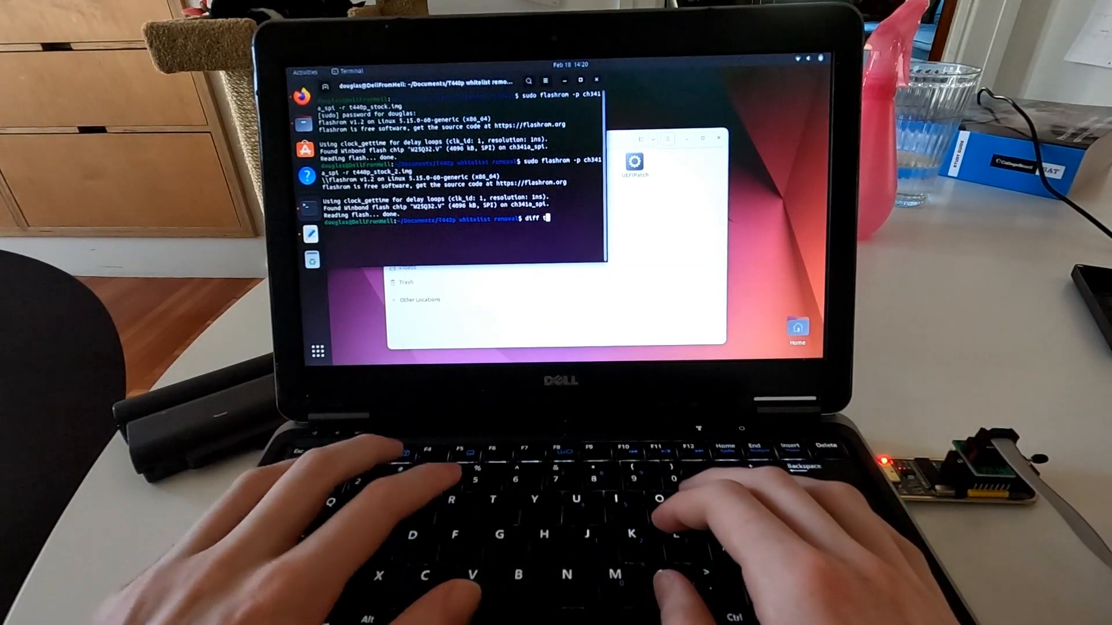
{"action": "type", "text": "440p_stock.img"}
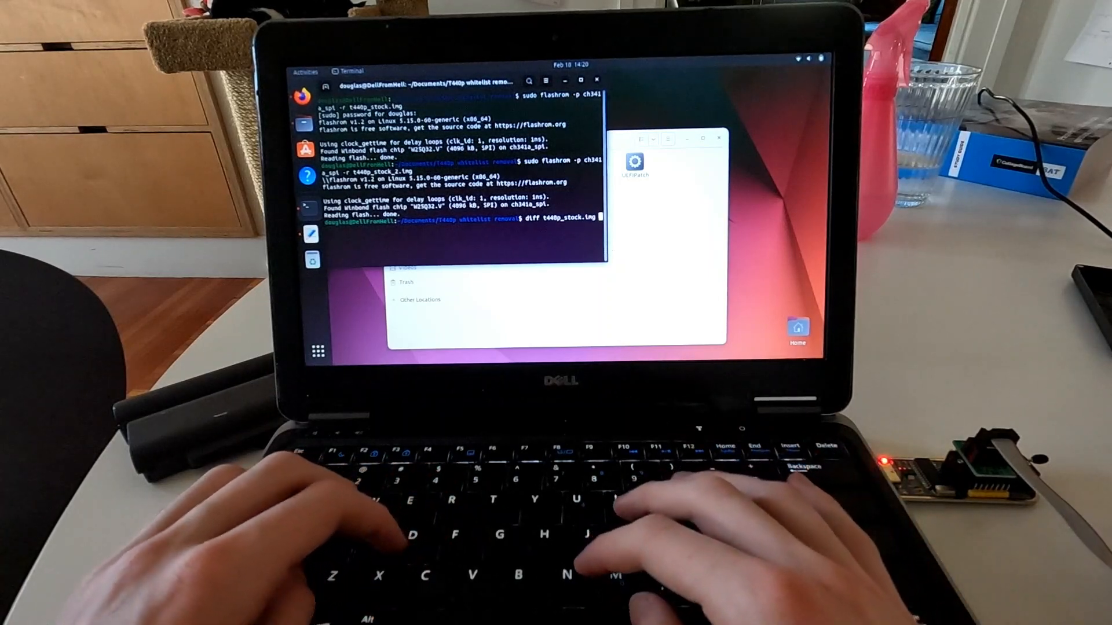
{"action": "type", "text": "t440p_stock_2.img"}
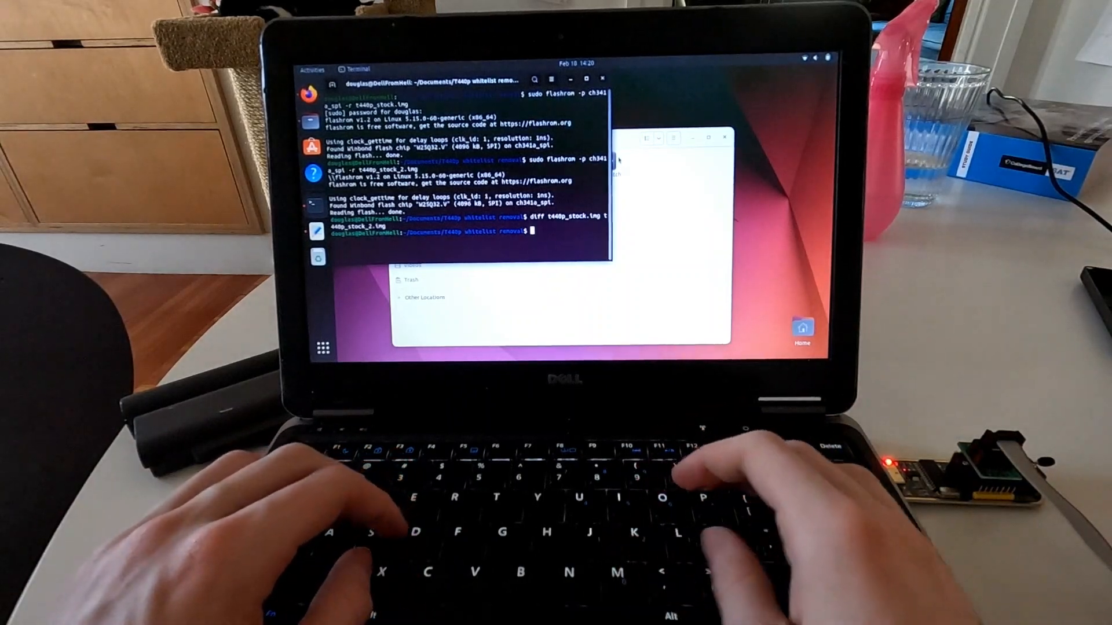
Step: Run ./UEFIPatch on t440p_stock.img with patches.txt, writing t440p_patched.img
{"action": "type", "text": "./UEFIPatch"}
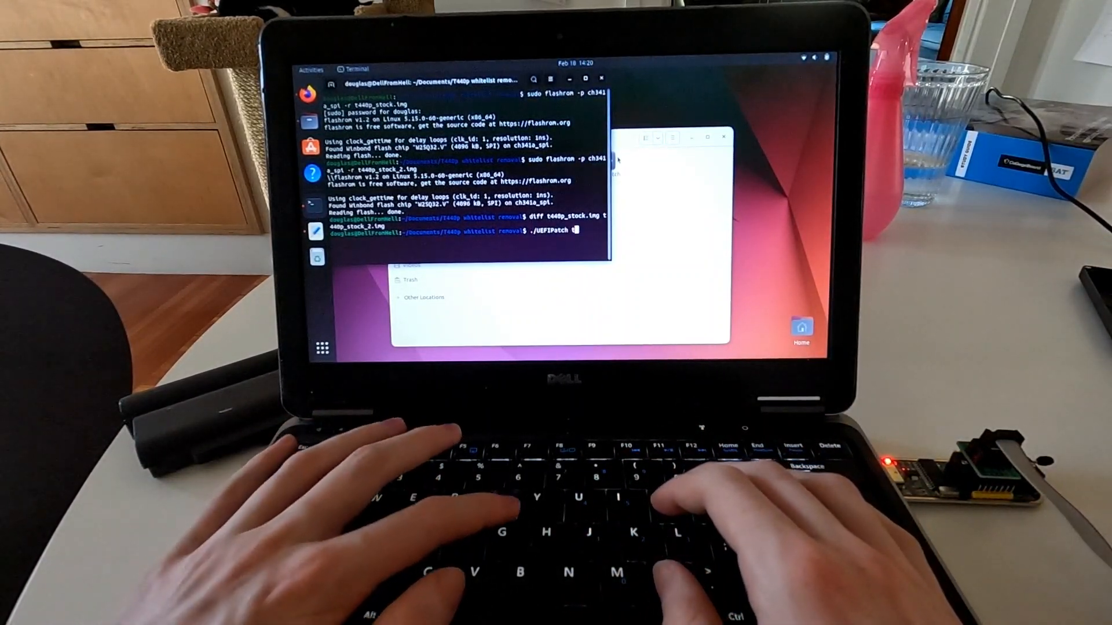
{"action": "type", "text": "t440p_stock.img"}
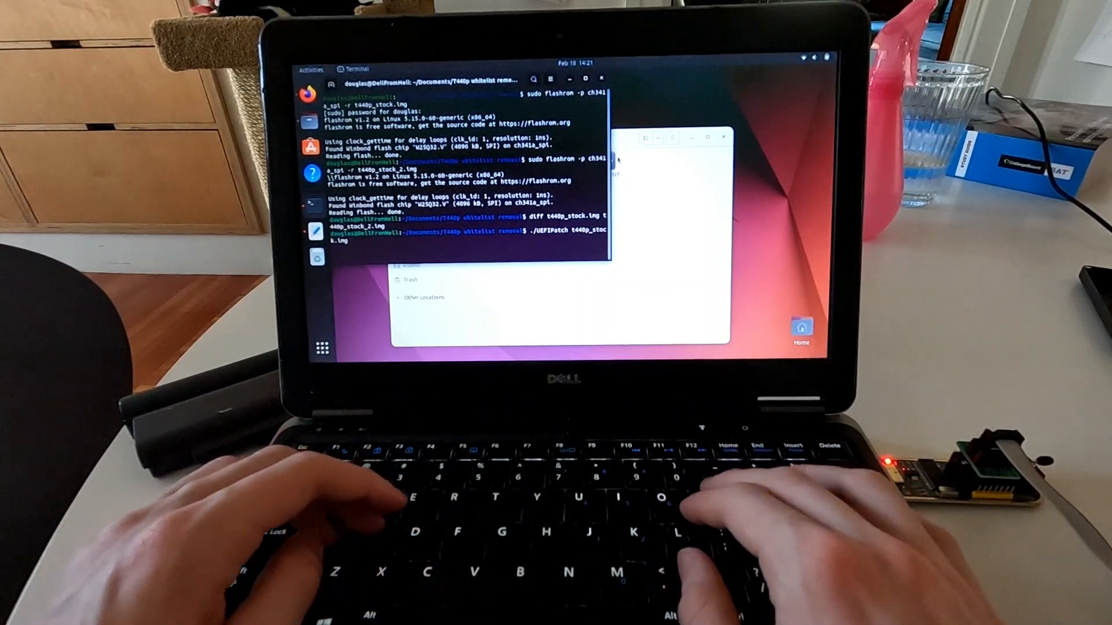
{"action": "type", "text": "patches.txt"}
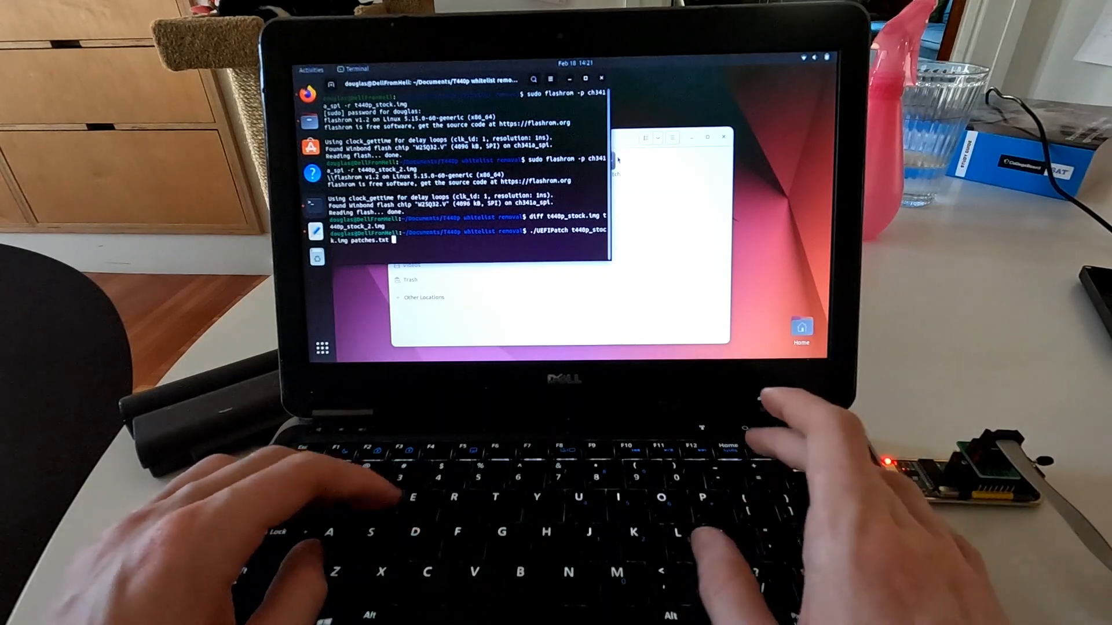
{"action": "type", "text": "-o"}
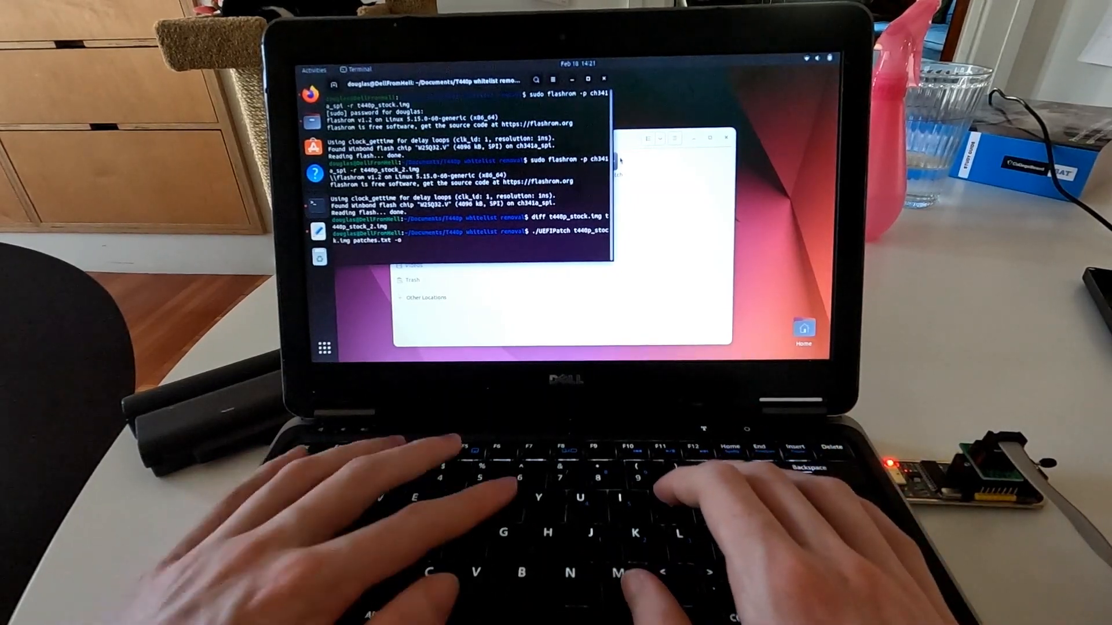
{"action": "type", "text": "t440p_patched."}
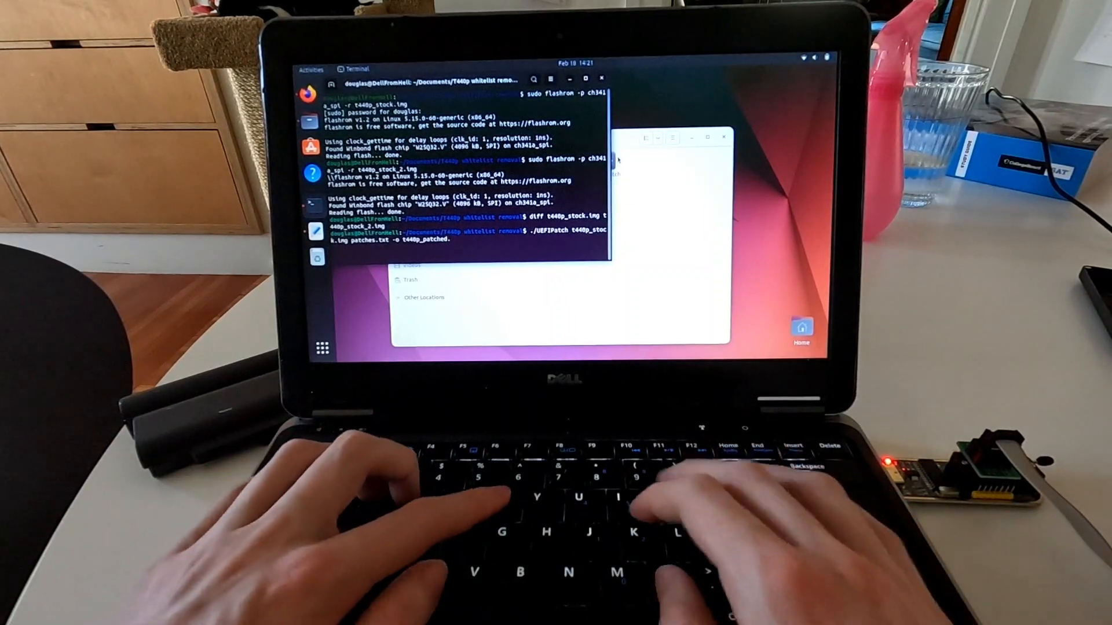
{"action": "key", "text": "Return"}
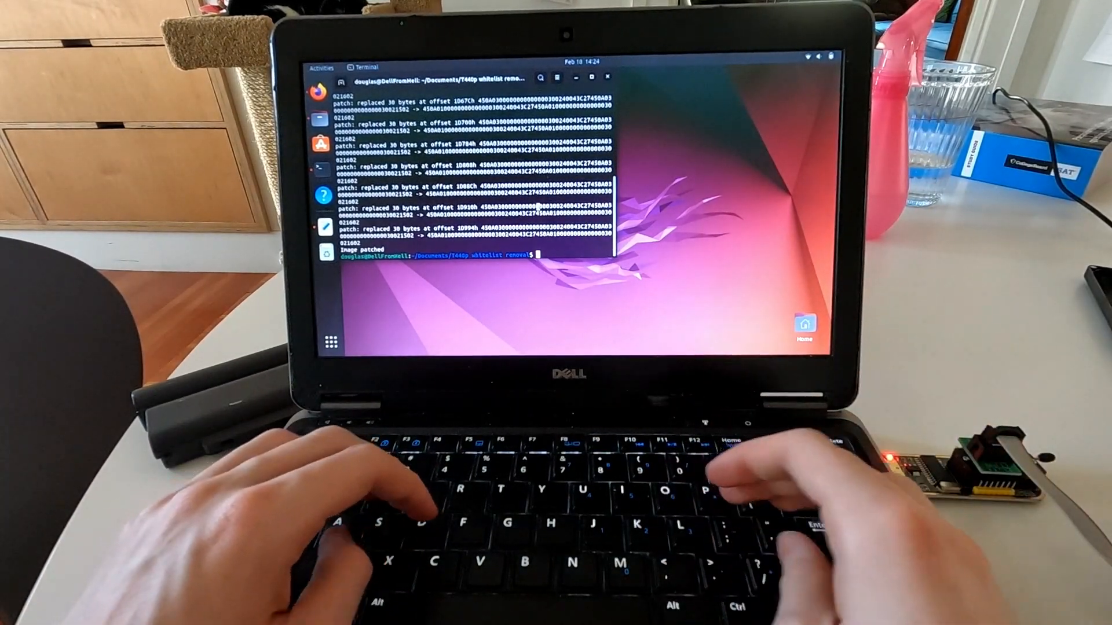
Step: Sign t440p_patched.img in place with thinkpad-uefi-sign's sign.py
{"action": "type", "text": "./thinkpad-uefi-sign/t"}
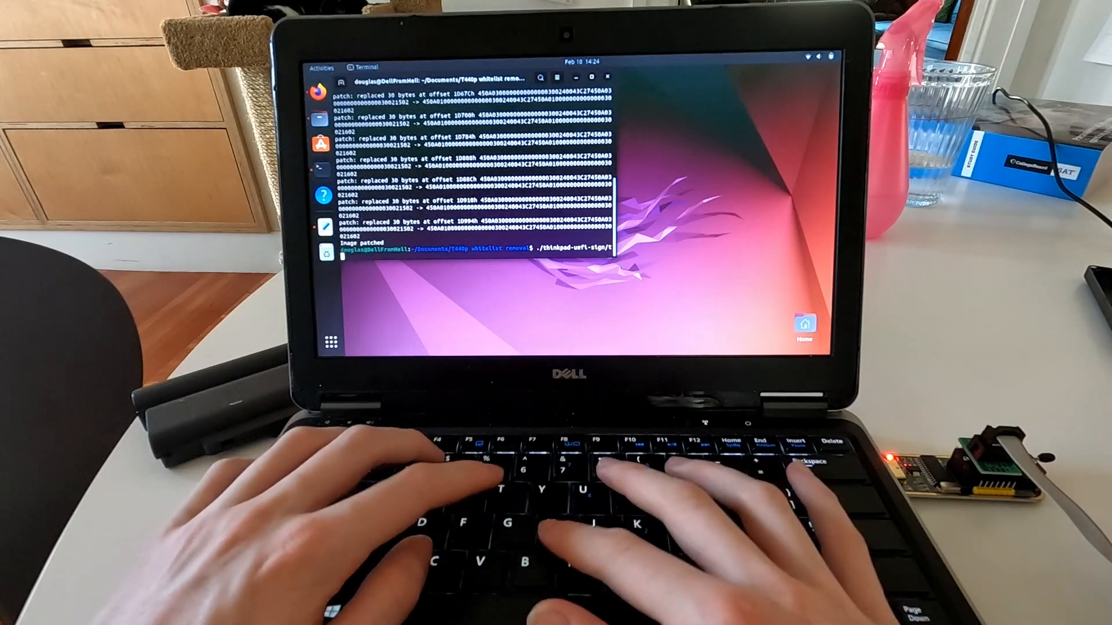
{"action": "type", "text": "ign.py"}
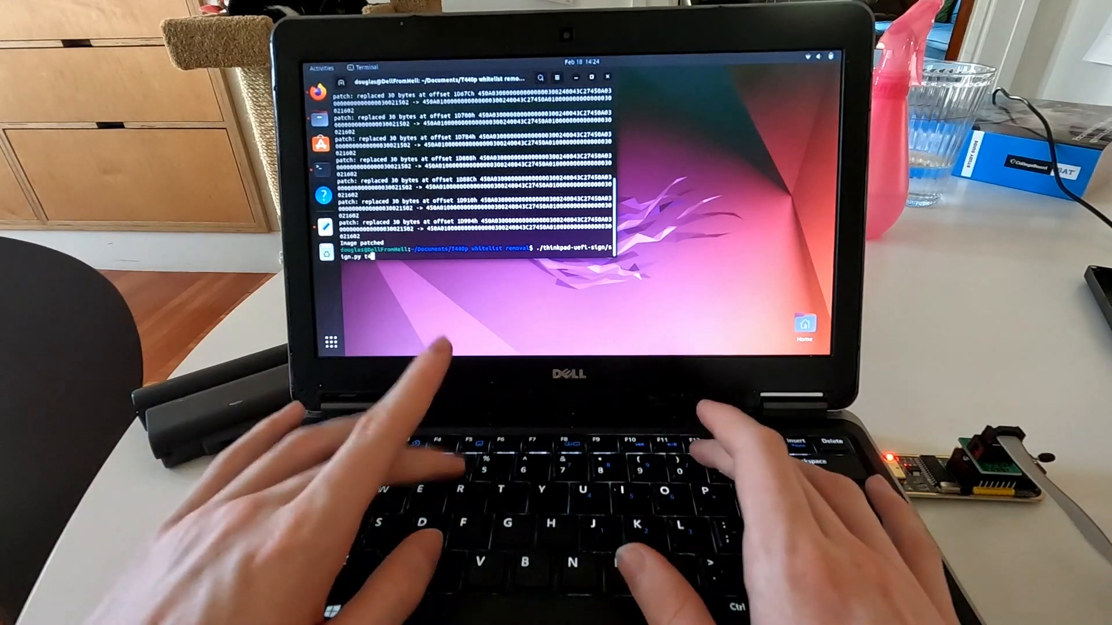
{"action": "type", "text": "t440p_patched.img"}
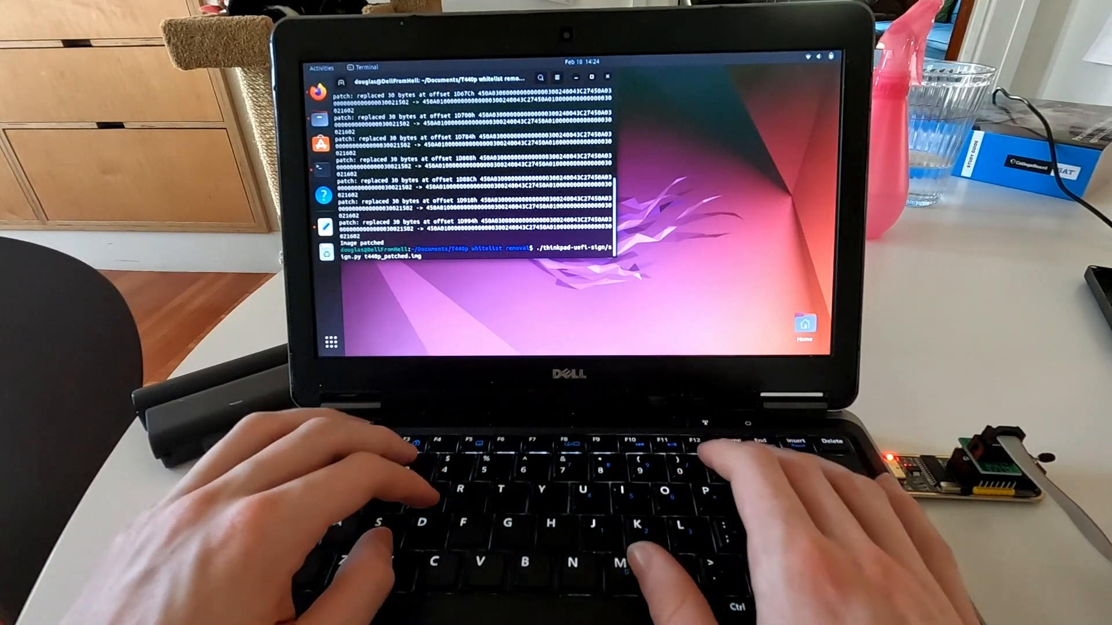
{"action": "type", "text": "-o t440p_patched.img"}
{"action": "type", "text": "pip3 install pycryptodome"}
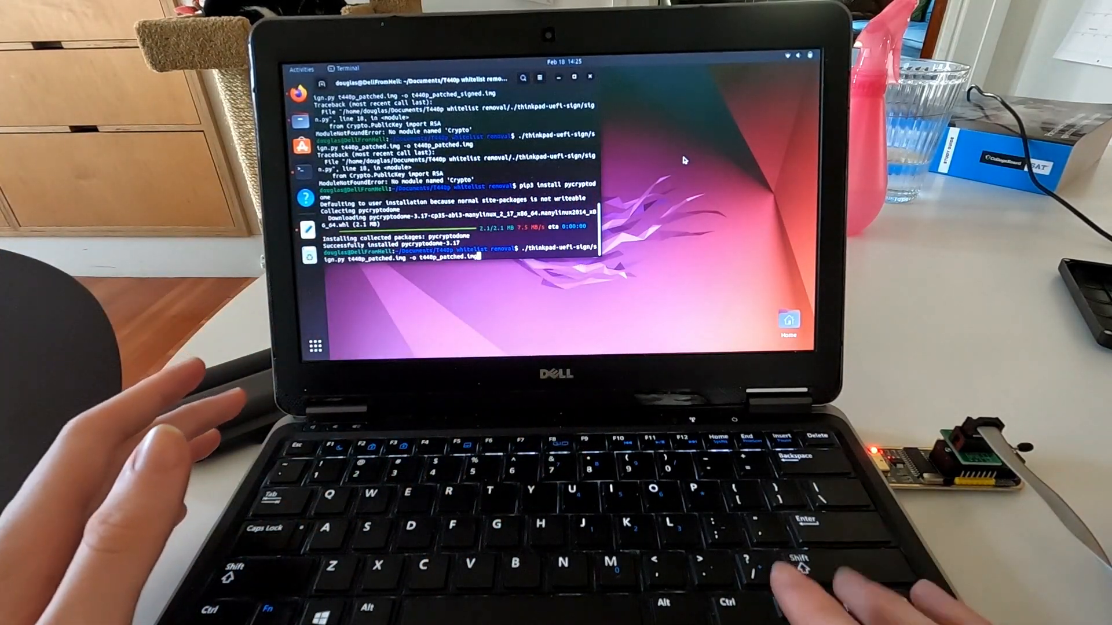
{"action": "key", "text": "enter"}
{"action": "type", "text": "sudo flashrom -p ch341"}
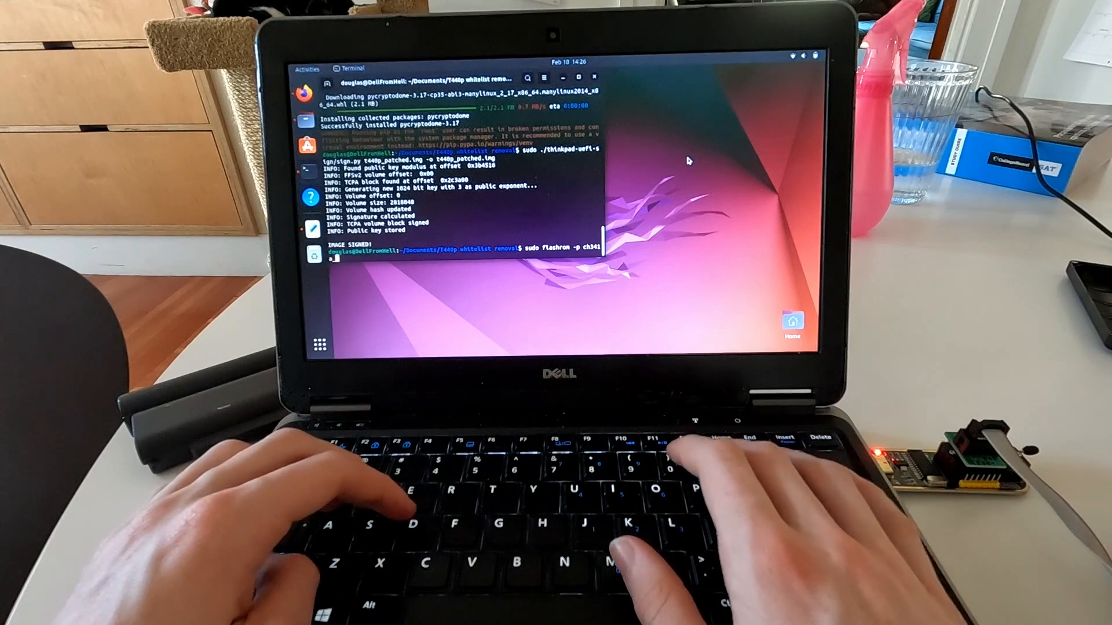
Step: Write t440p_patched.img to the flash chip with sudo flashrom -p ch341a_spi -w
{"action": "type", "text": "a_spi"}
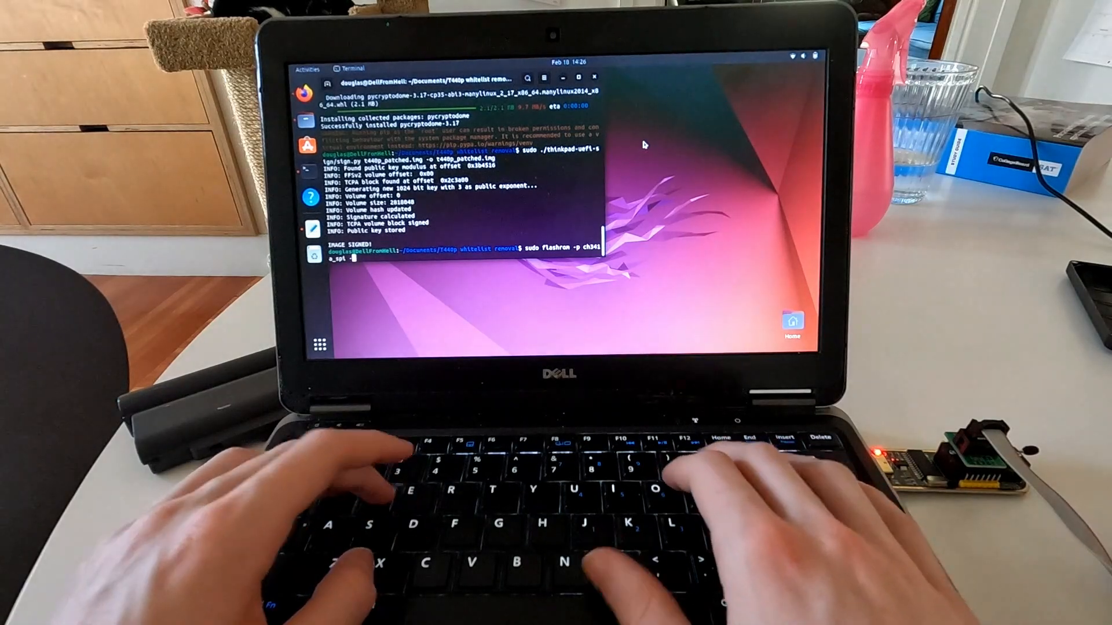
{"action": "type", "text": "-w"}
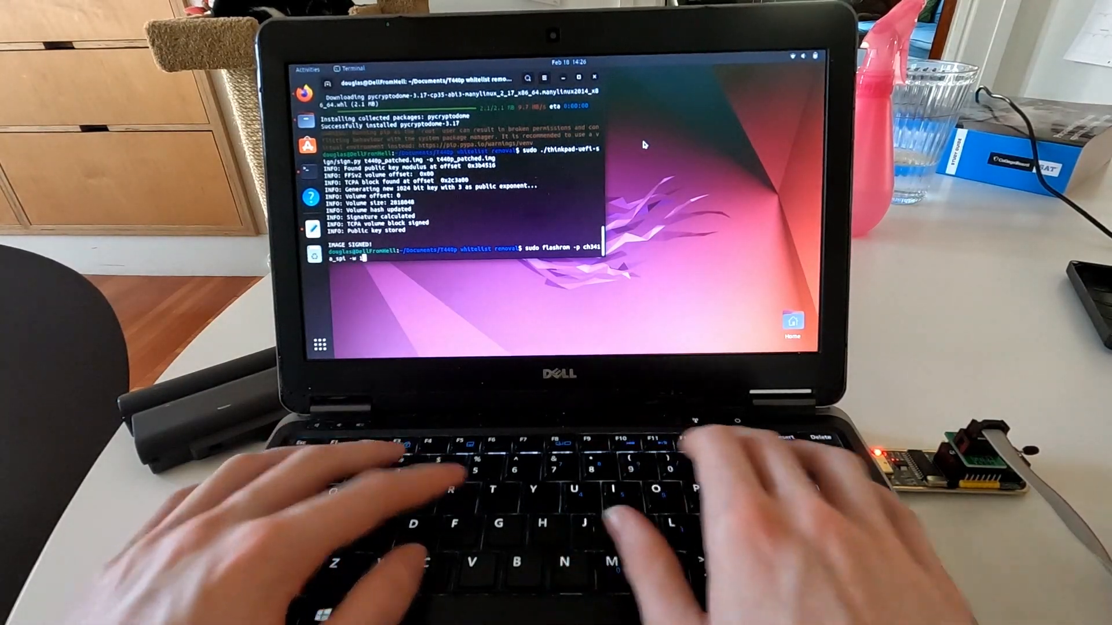
{"action": "type", "text": "t440p_"}
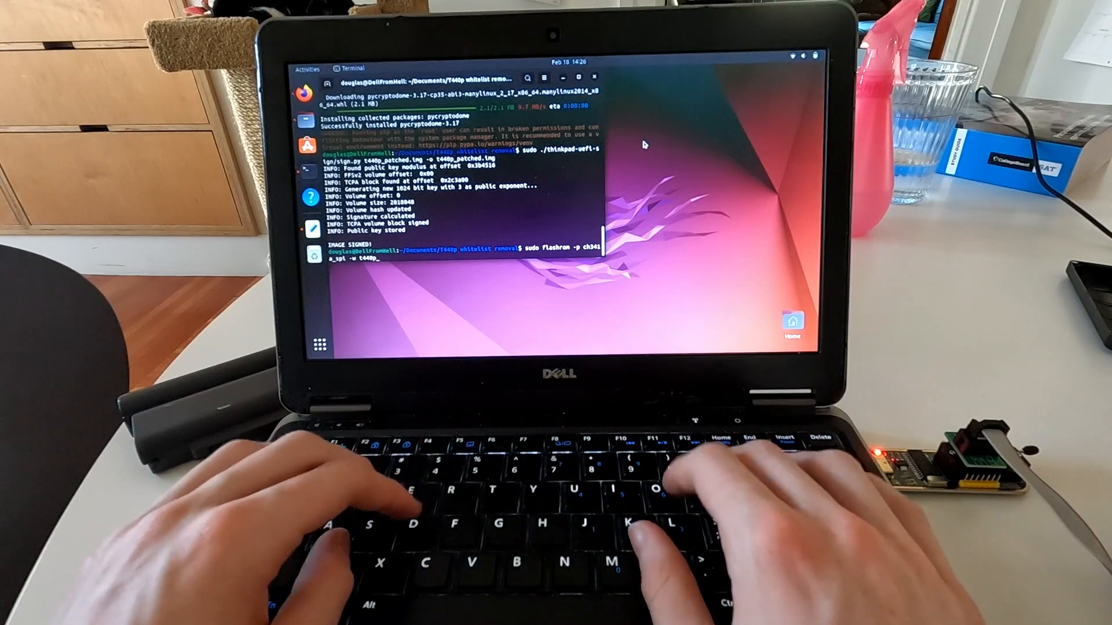
{"action": "type", "text": "patched.img"}
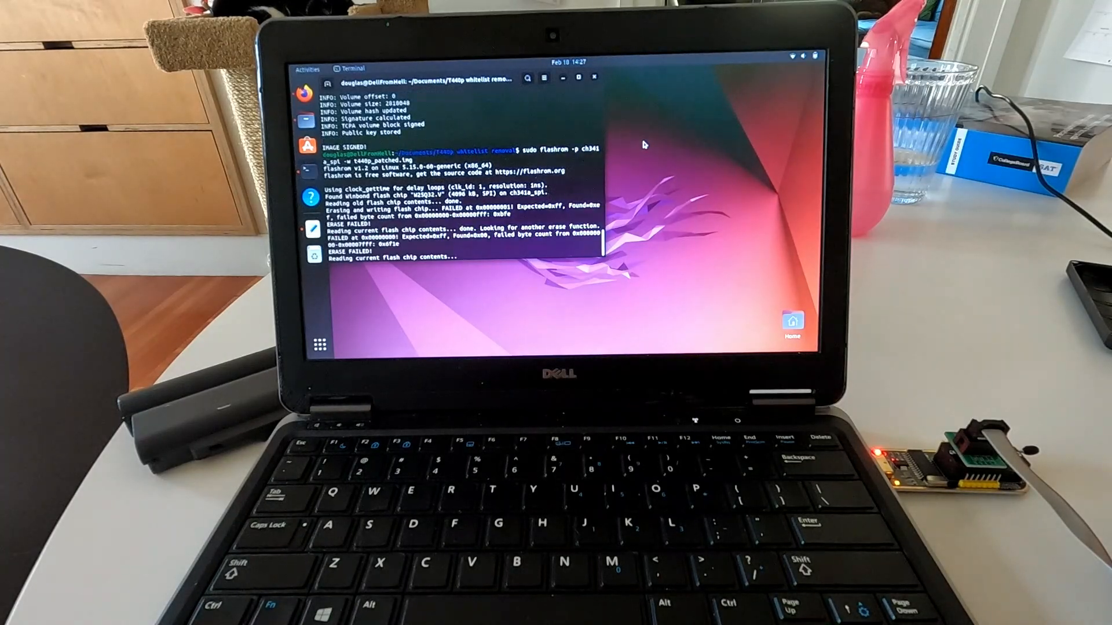
{"action": "key", "text": "ctrl+c"}
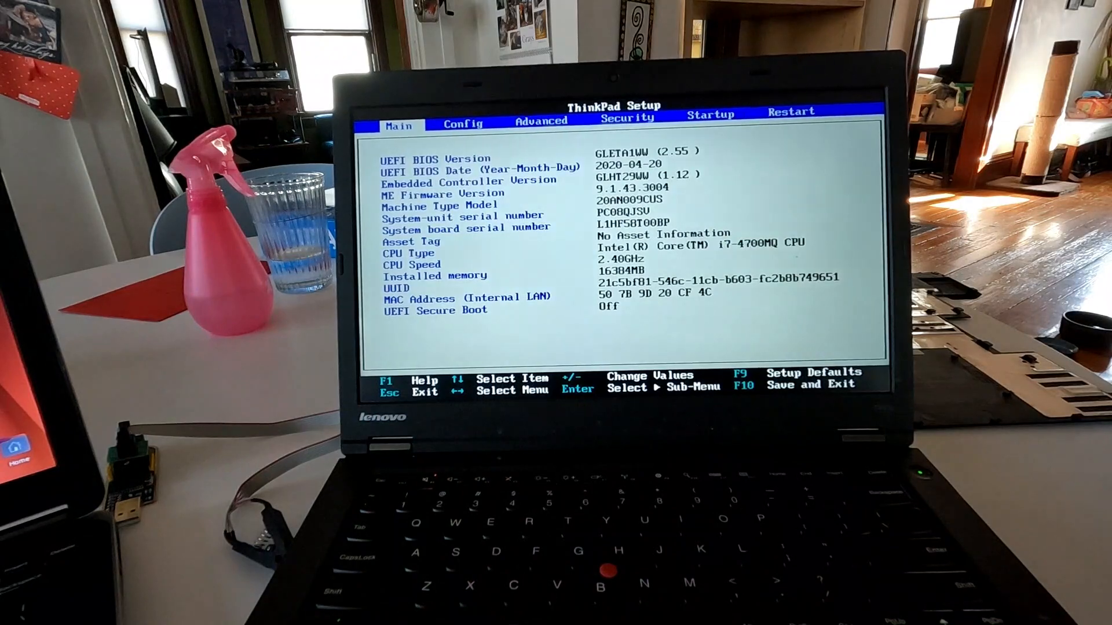
Step: Browse the newly unlocked Advanced page and the Startup boot priority order
{"action": "left_click", "coordinate": [541, 120]}
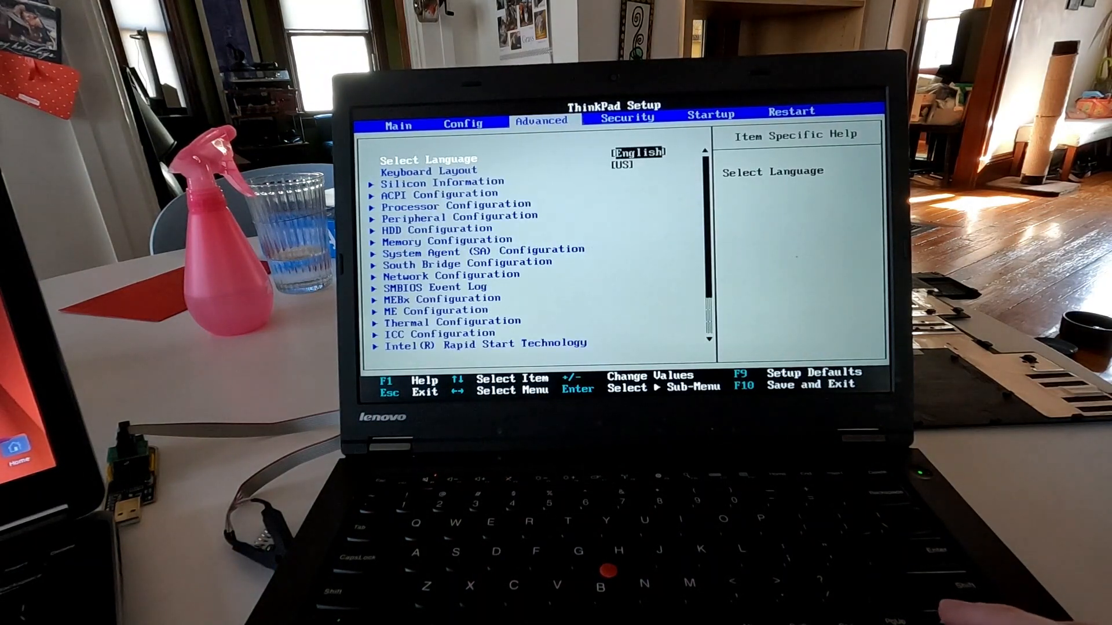
{"action": "key", "text": "Down"}
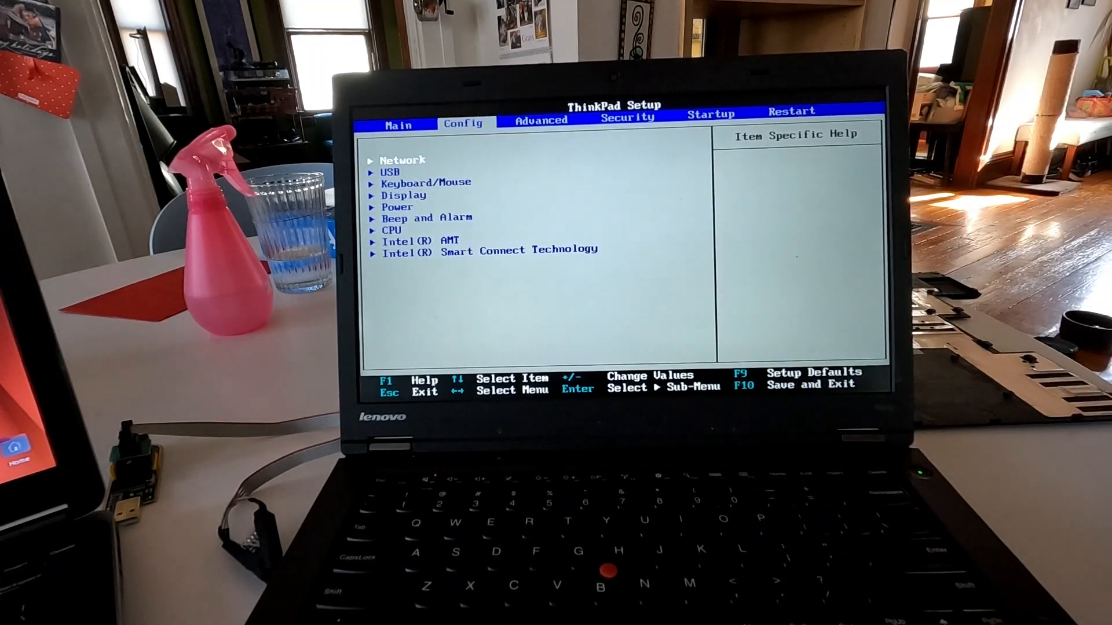
{"action": "left_click", "coordinate": [710, 115]}
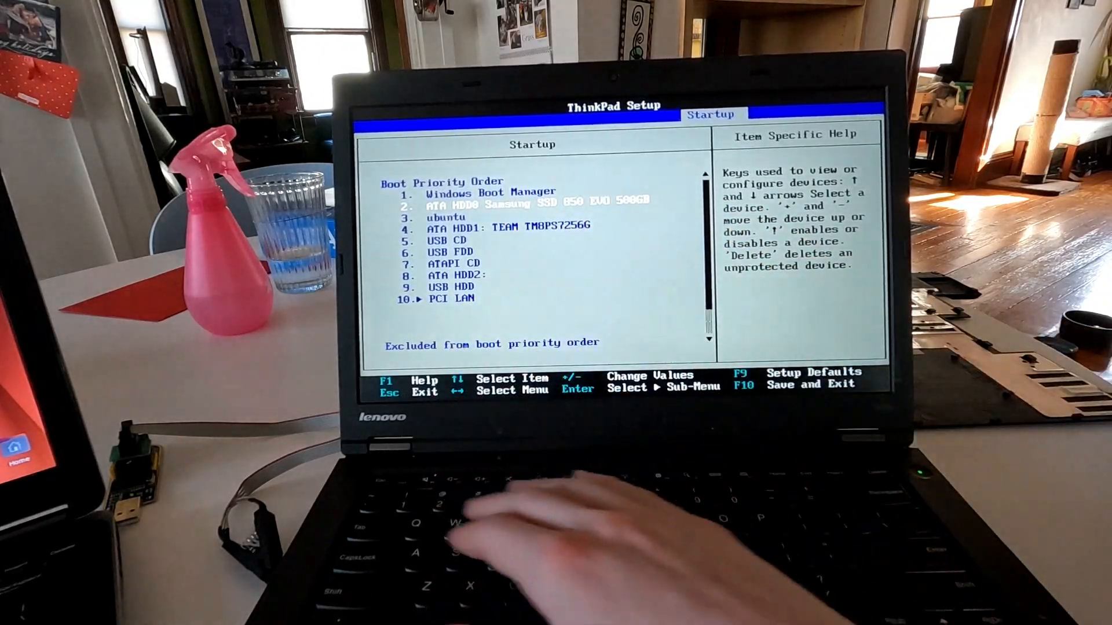
Step: Save changes and exit ThinkPad Setup with F10, confirming Yes
{"action": "key", "text": "F10"}
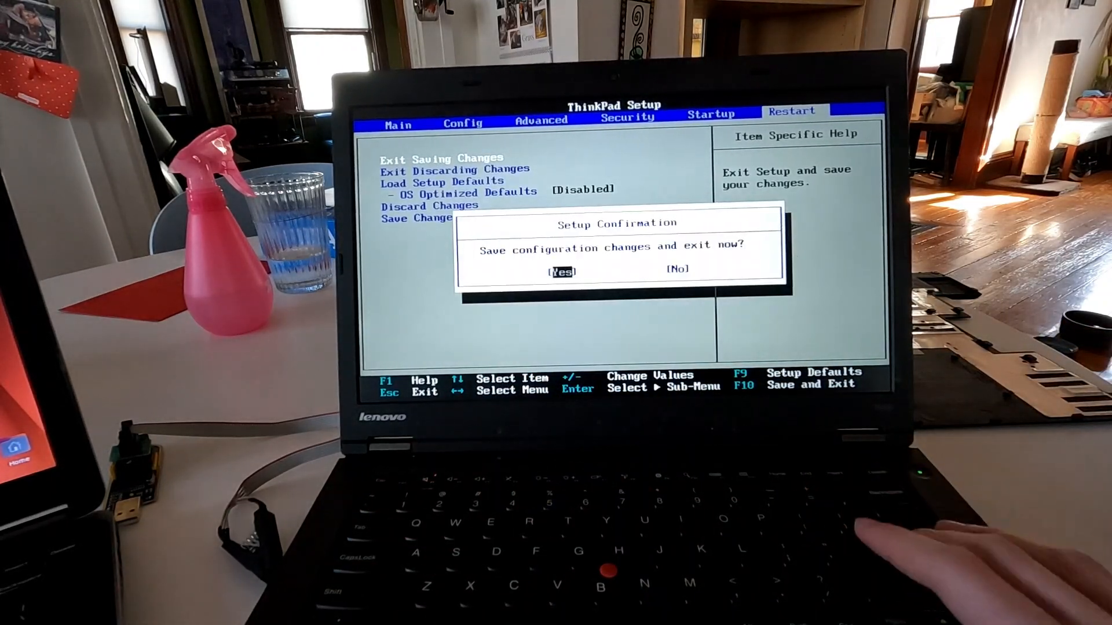
{"action": "key", "text": "Enter"}
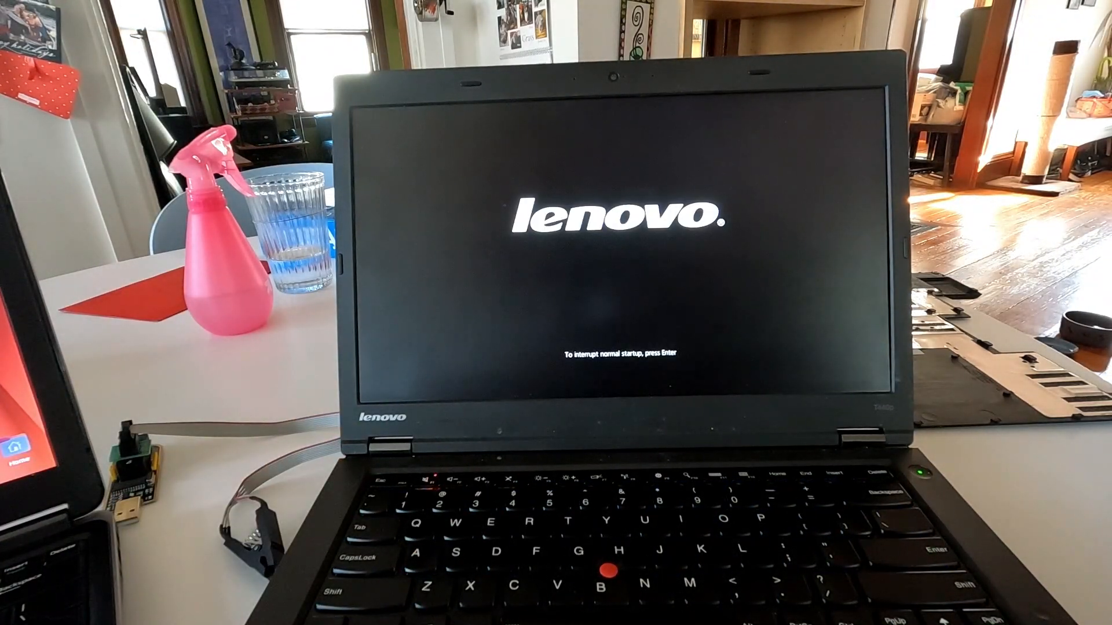
Step: Interrupt startup at the Lenovo splash and re-enter ThinkPad Setup's Config tab
{"action": "key", "text": "enter"}
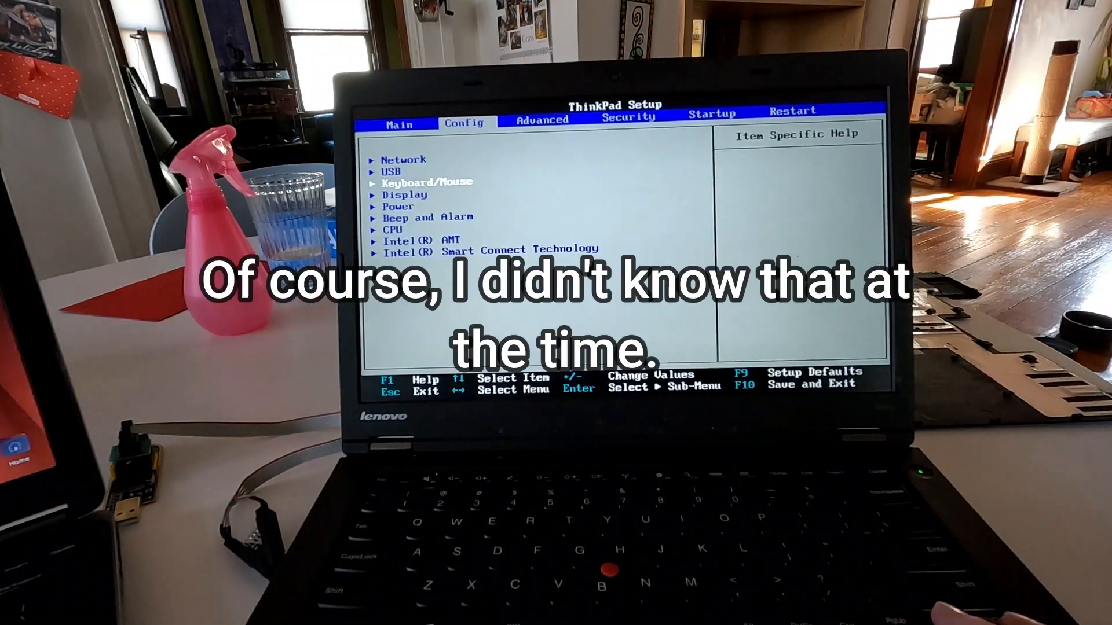
{"action": "key", "text": "Down"}
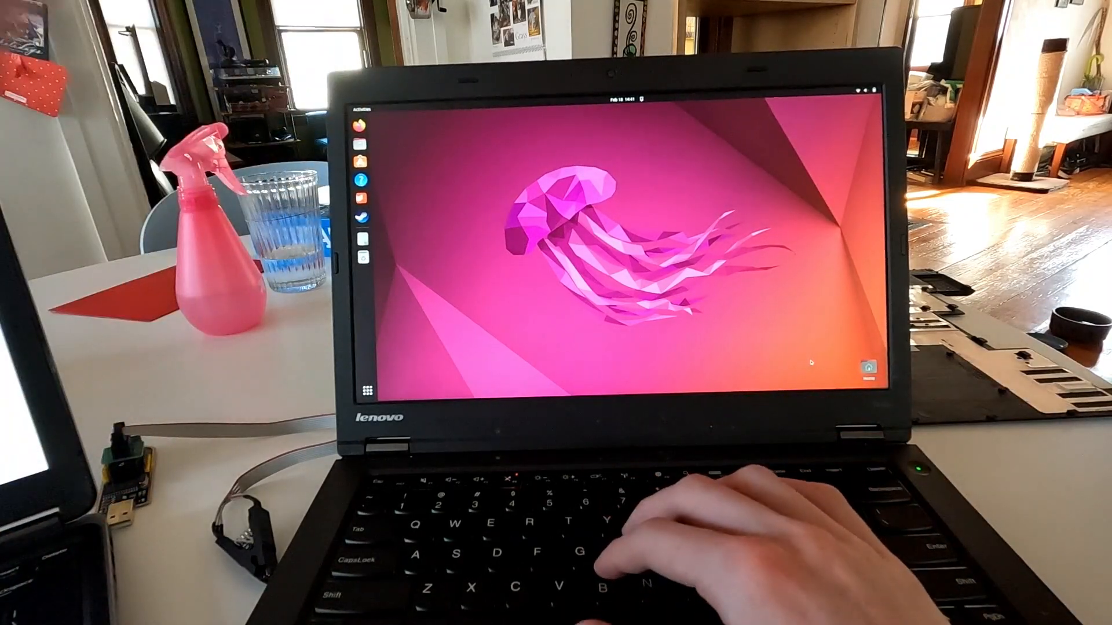
Step: Check the Wi-Fi connection in the system menu and open Ubuntu Settings
{"action": "left_click", "coordinate": [868, 92]}
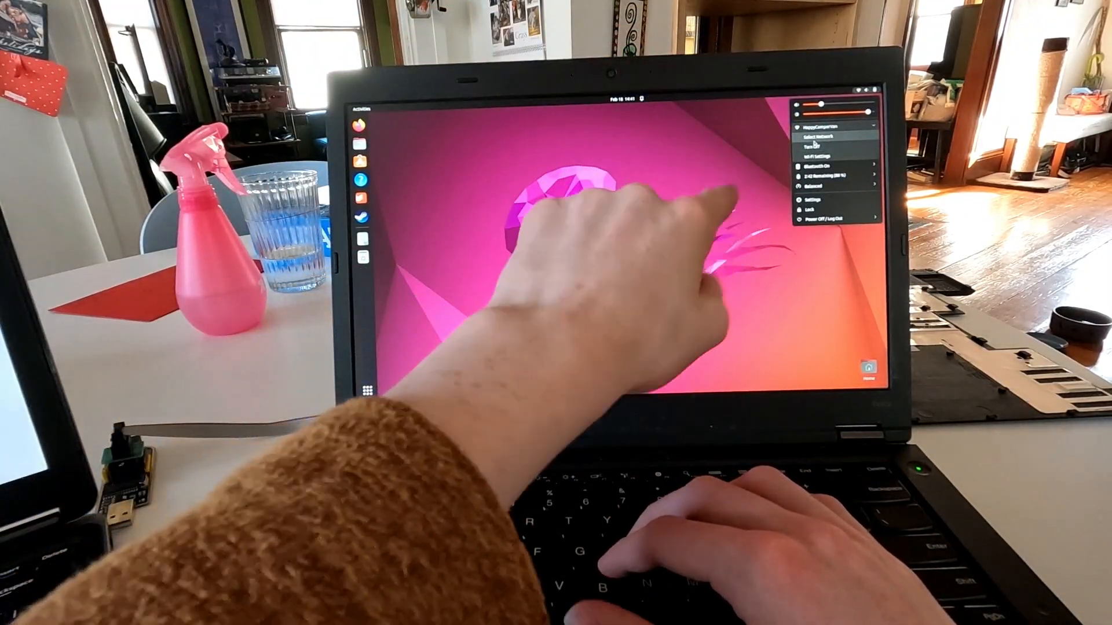
{"action": "left_click", "coordinate": [819, 134]}
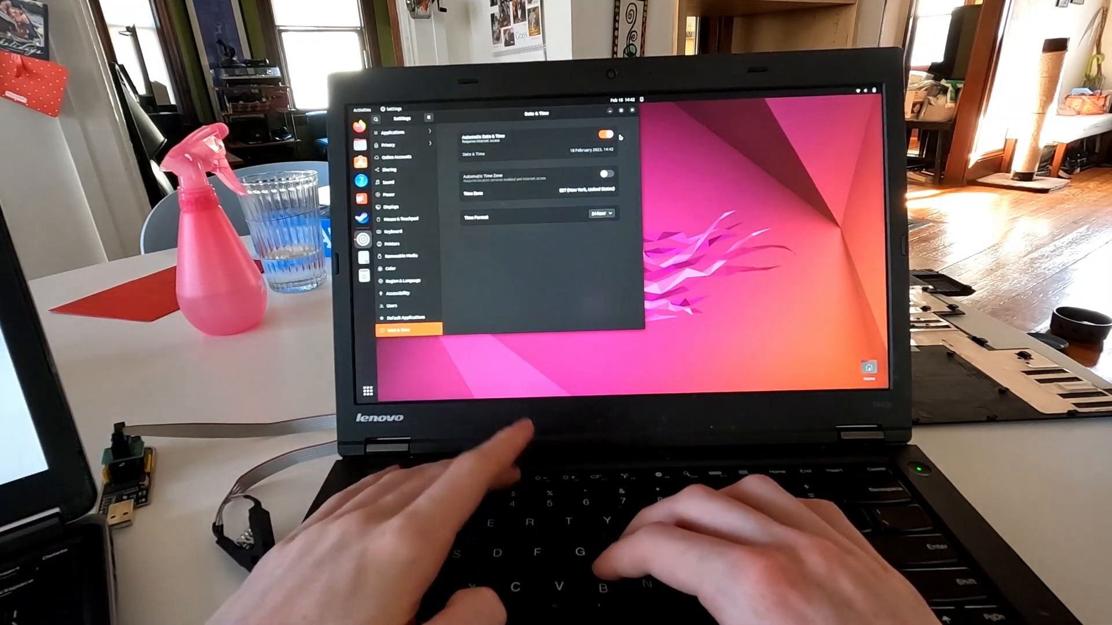
Step: Power off the laptop from the system menu, confirming Power Off
{"action": "left_click", "coordinate": [869, 90]}
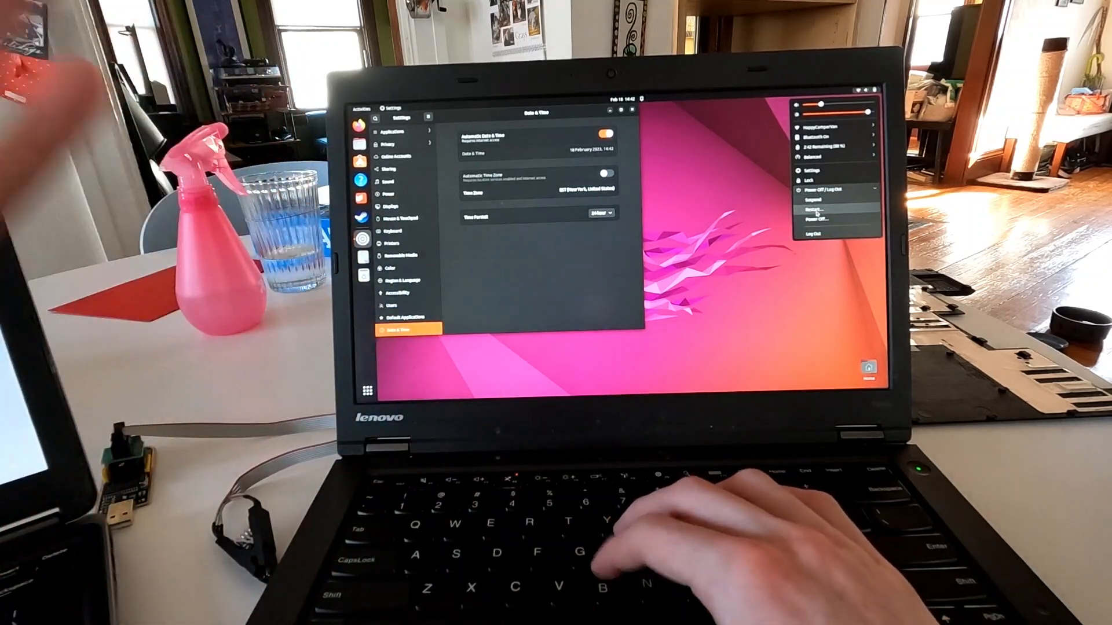
{"action": "left_click", "coordinate": [836, 222]}
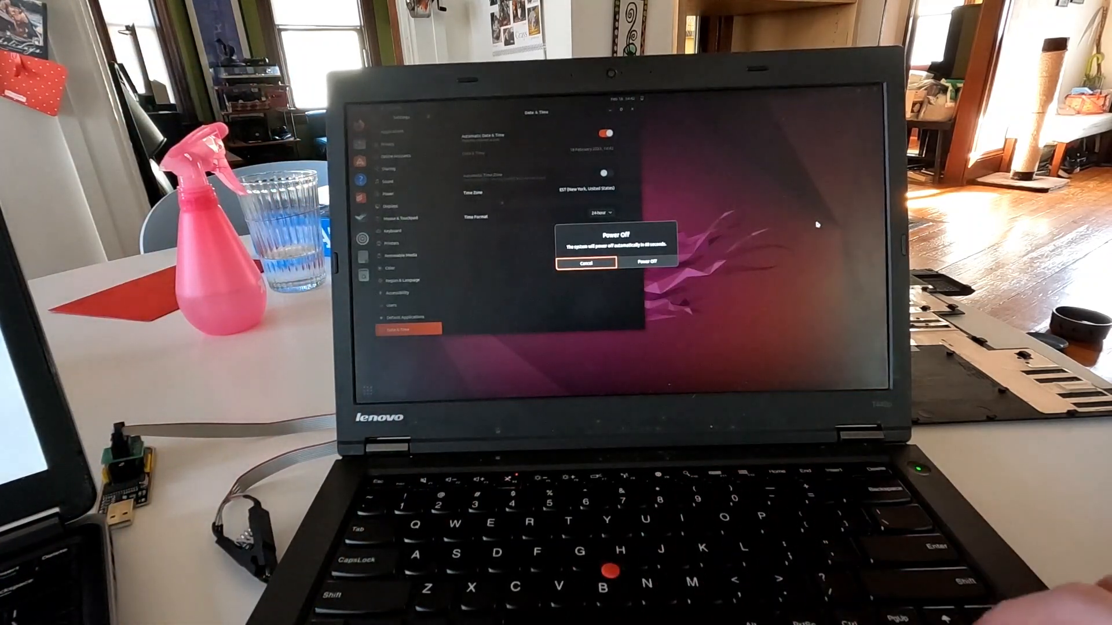
{"action": "left_click", "coordinate": [647, 263]}
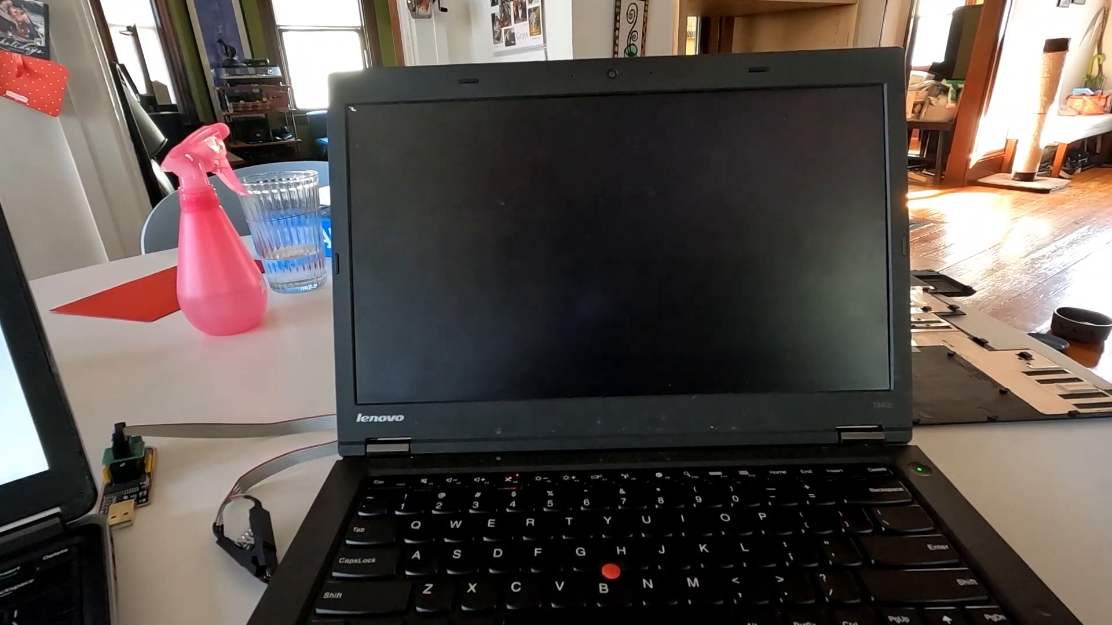